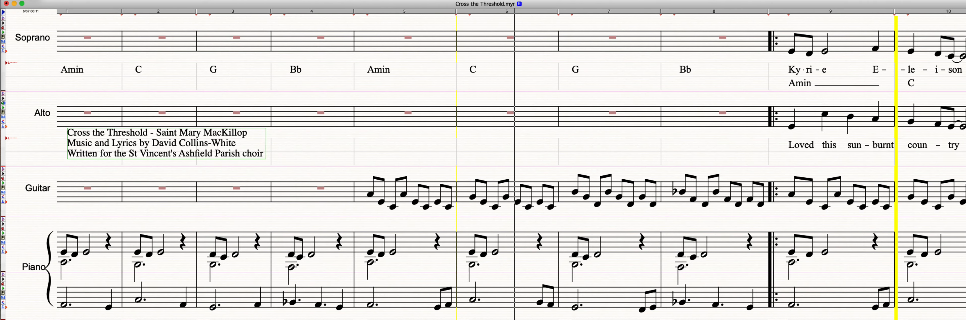
scroll(right, 3)
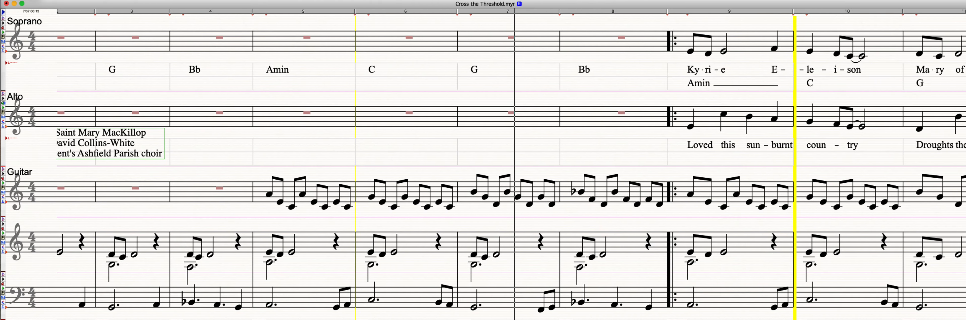
scroll(right, 3)
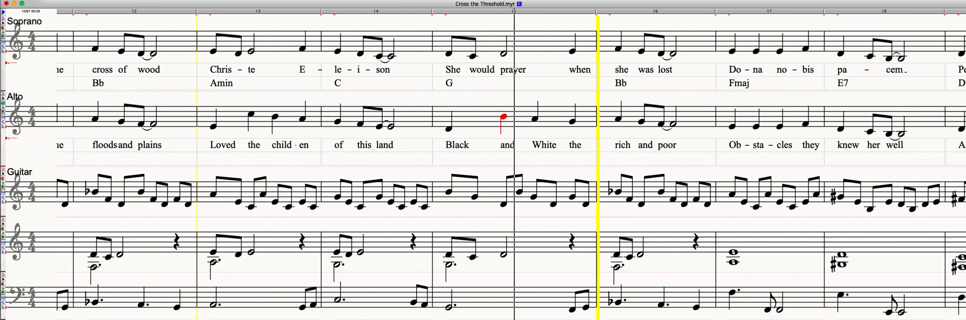
scroll(right, 3)
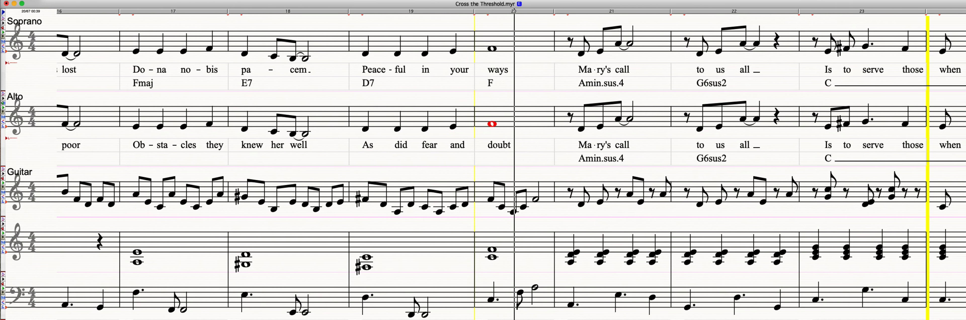
scroll(right, 3)
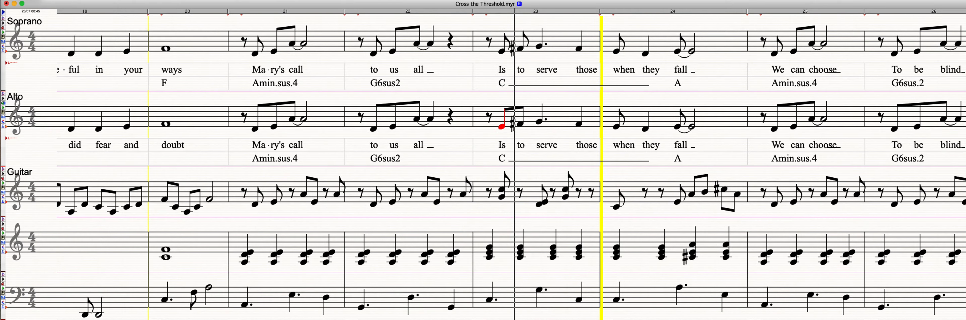
scroll(right, 3)
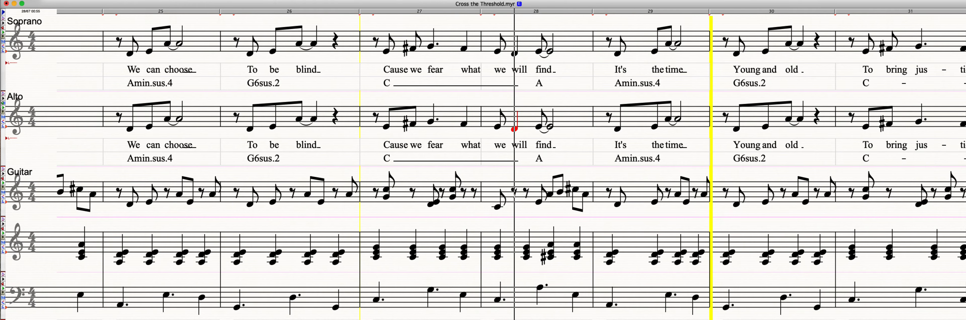
scroll(right, 3)
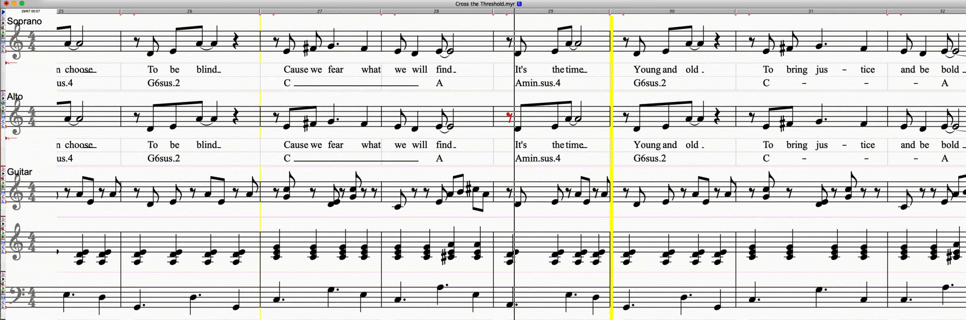
scroll(right, 3)
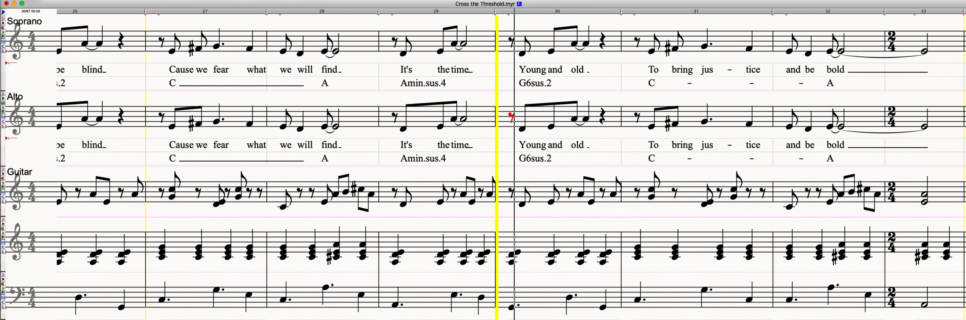
scroll(right, 3)
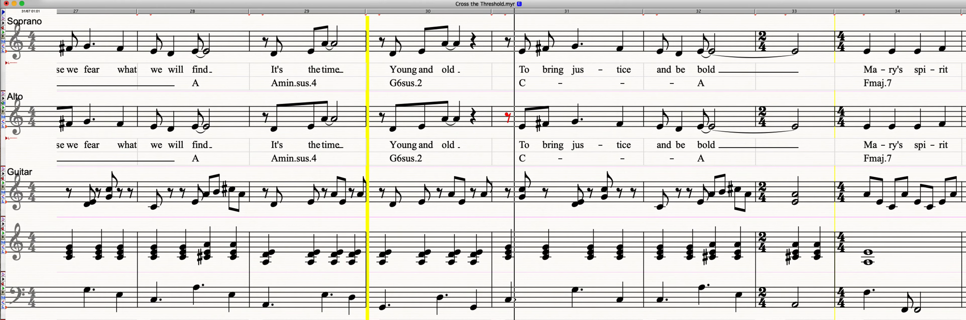
scroll(right, 3)
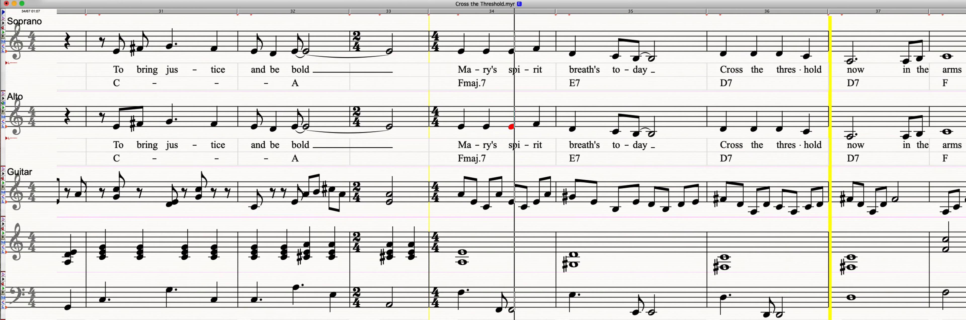
scroll(right, 3)
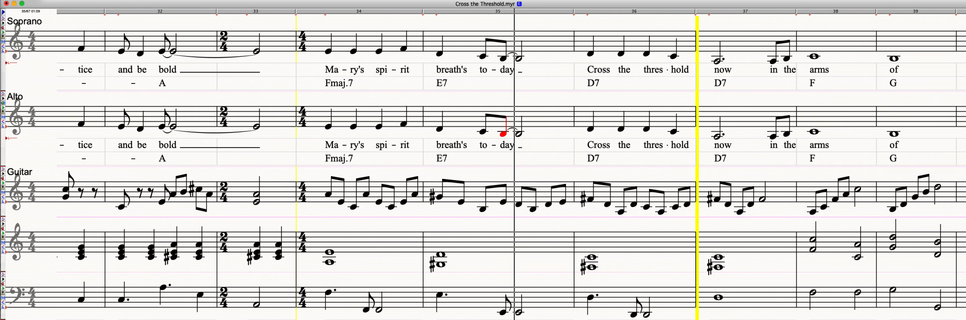
scroll(right, 3)
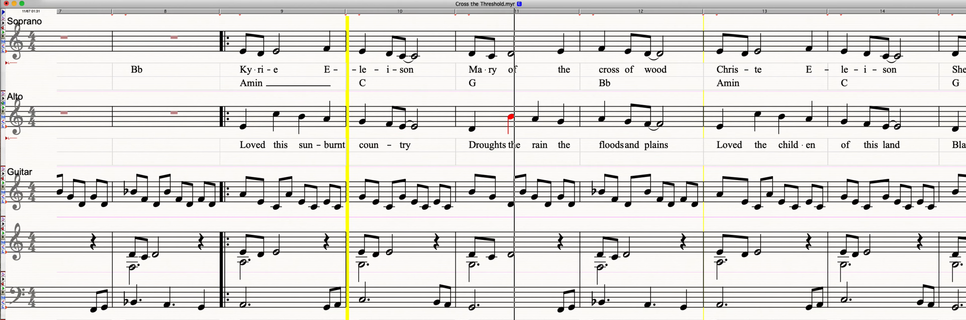
scroll(right, 3)
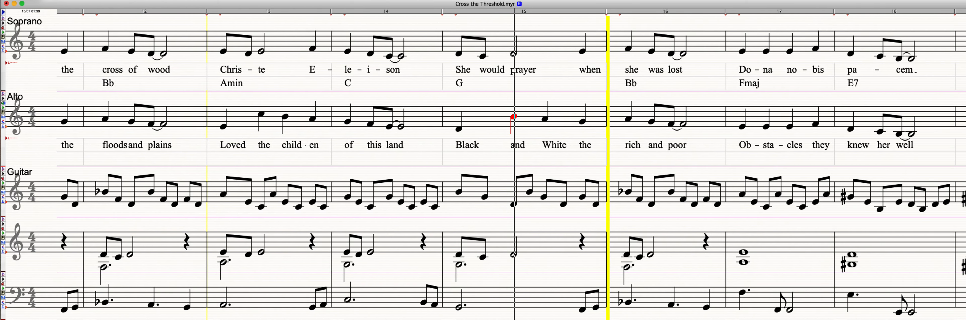
scroll(right, 3)
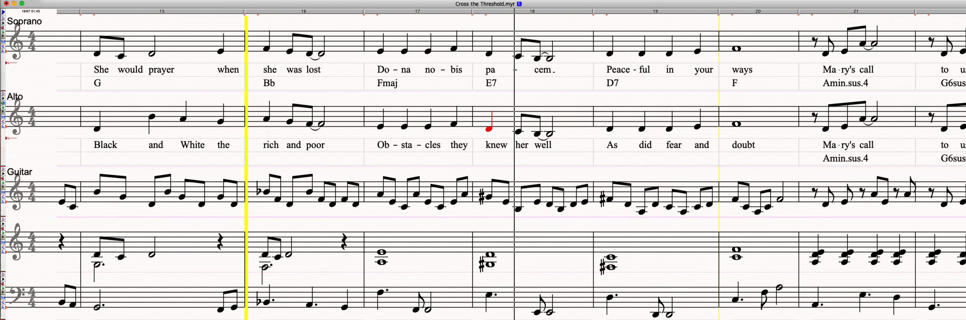
scroll(right, 3)
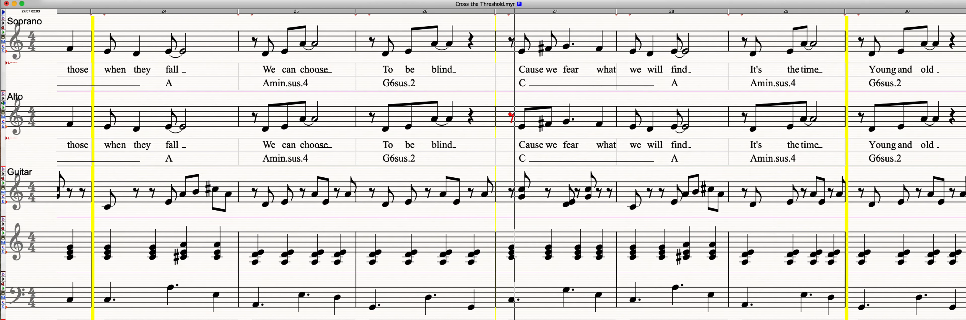
scroll(right, 3)
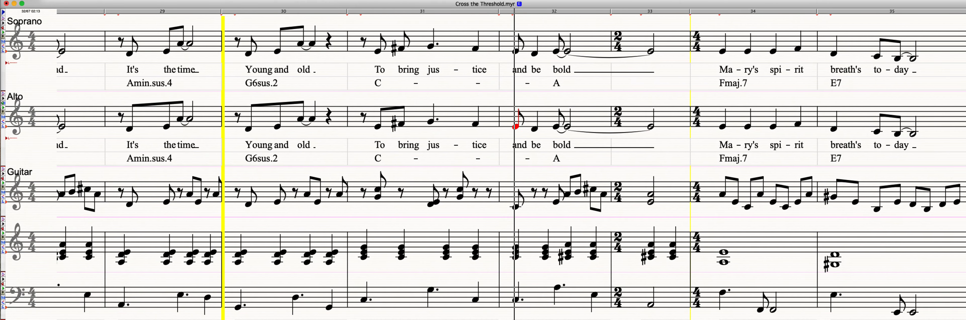
scroll(right, 3)
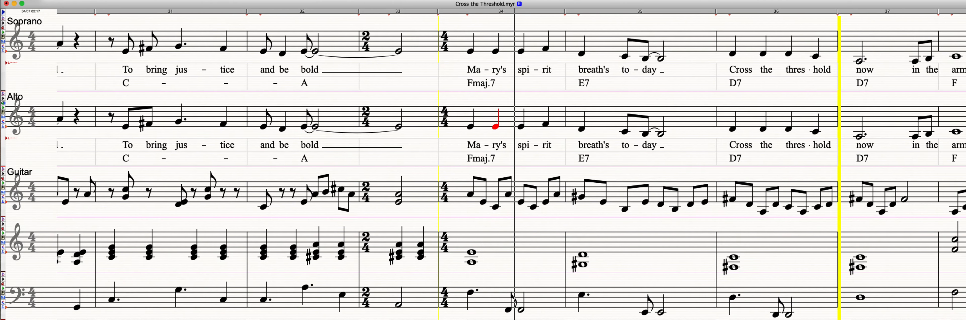
scroll(right, 3)
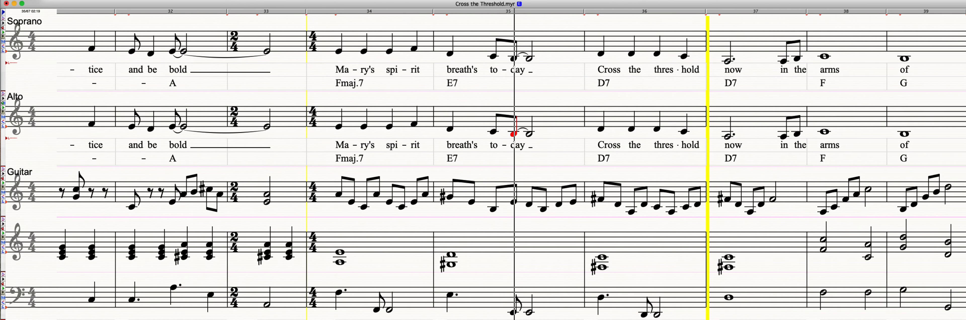